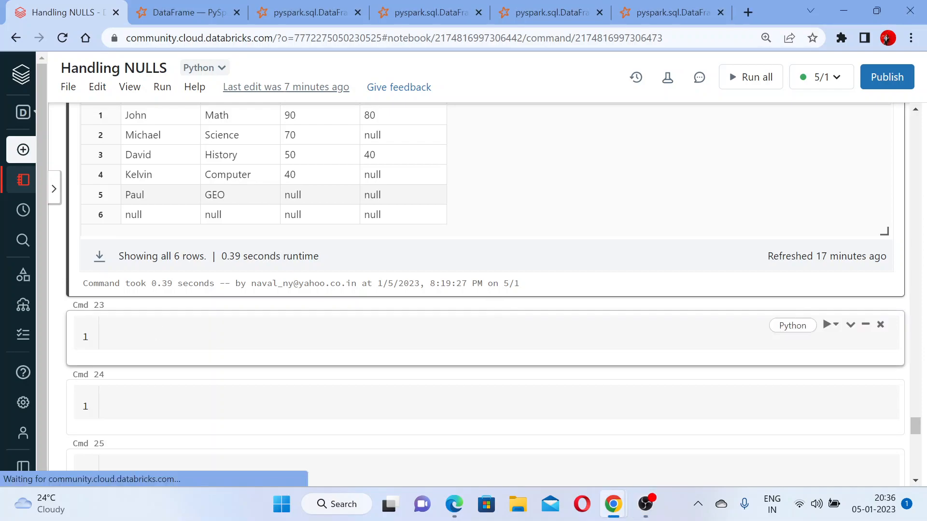
Enter df2.replace(40,50) in Cmd 23 beneath the six-row marks and attendance table
{"action": "type", "text": "df2."}
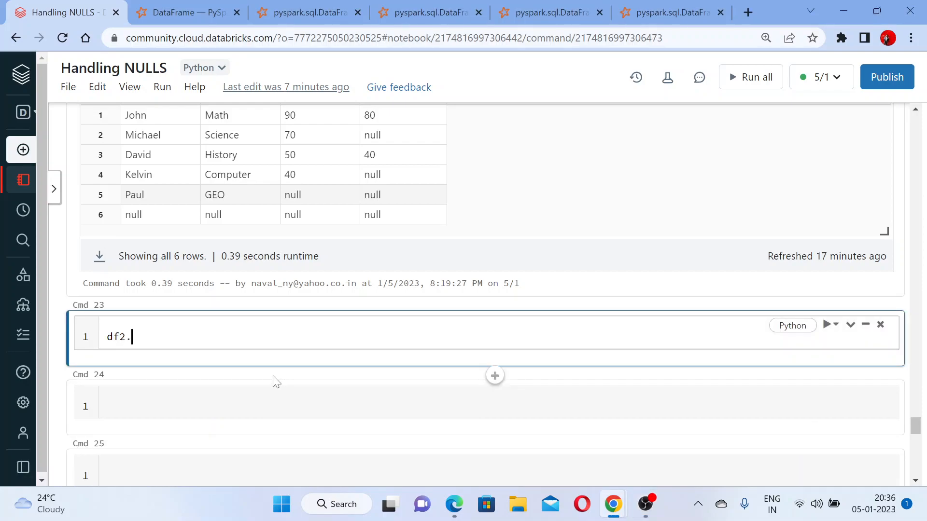
{"action": "type", "text": "replacv"}
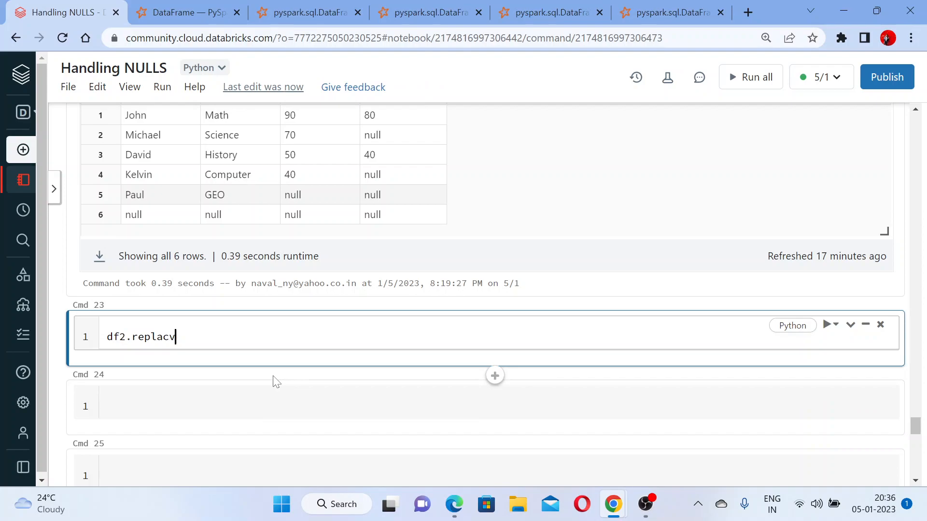
{"action": "type", "text": "()"}
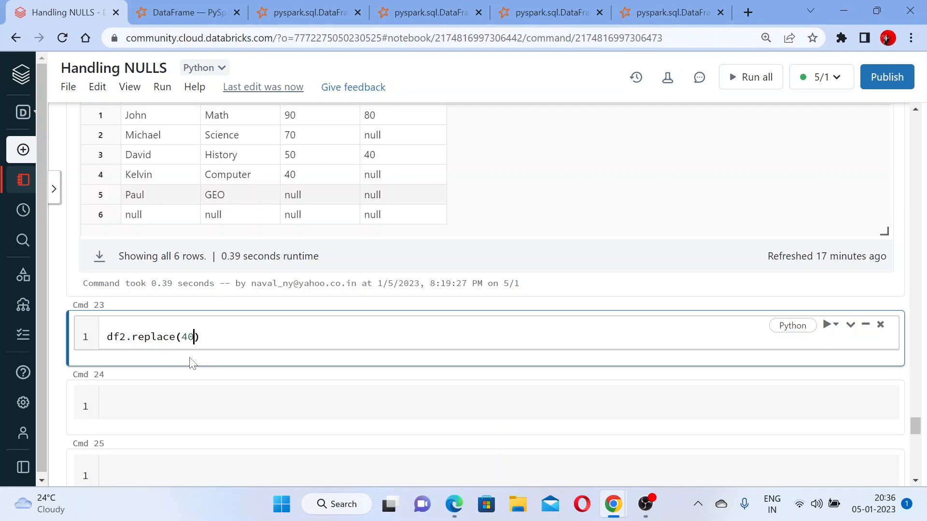
{"action": "type", "text": ","}
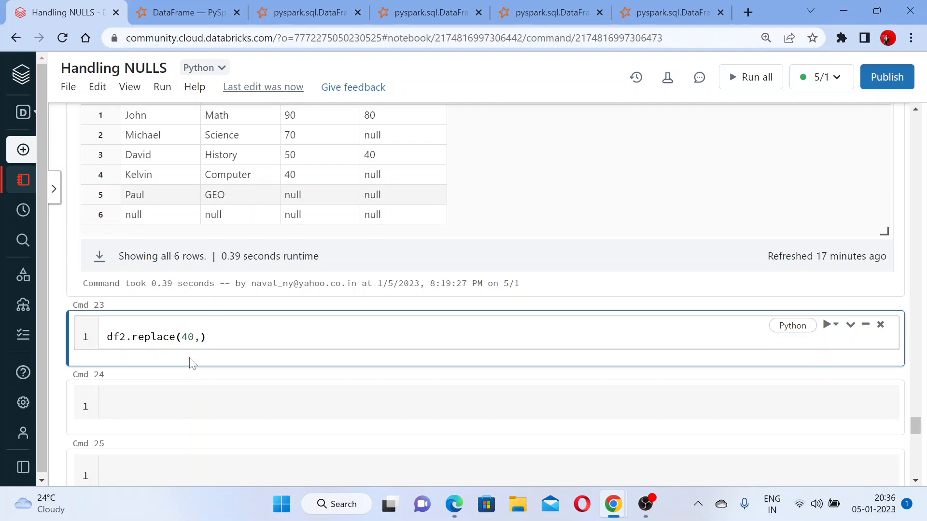
{"action": "type", "text": "50"}
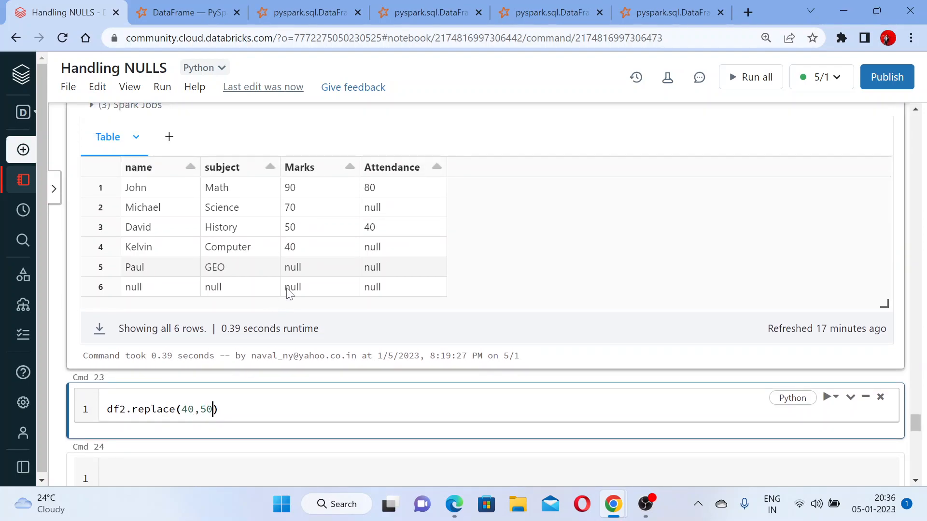
{"action": "mouse_move", "coordinate": [383, 220]}
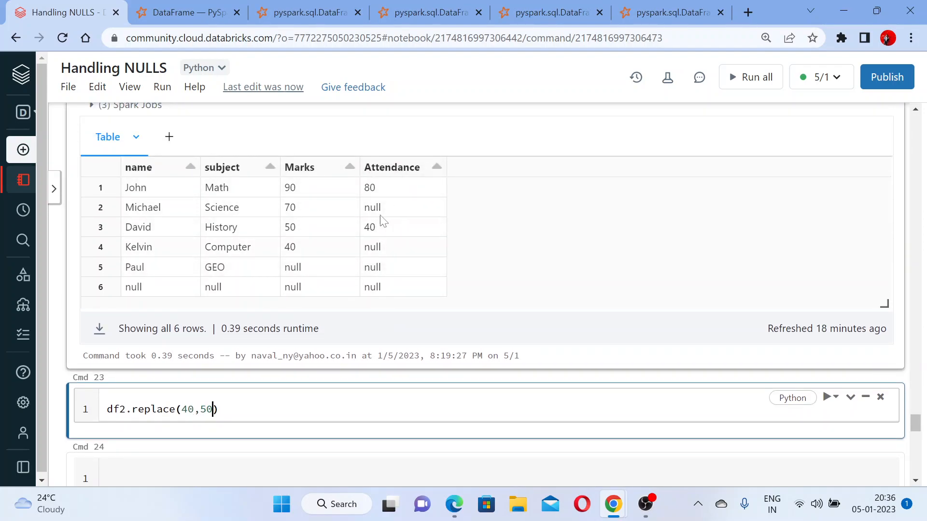
{"action": "double_click", "coordinate": [369, 227]}
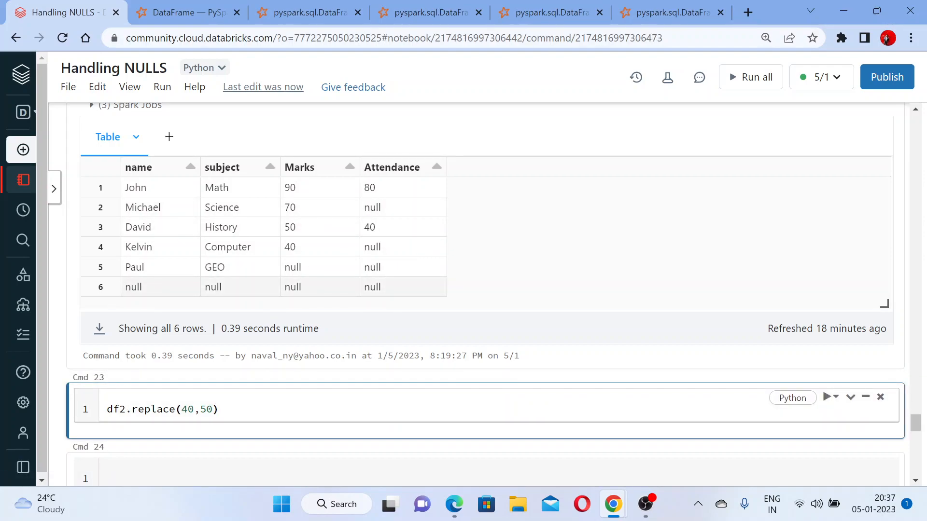
Run display(df2.replace(40,50)) so David's attendance and Kelvin's marks both show 50
{"action": "left_click", "coordinate": [827, 397]}
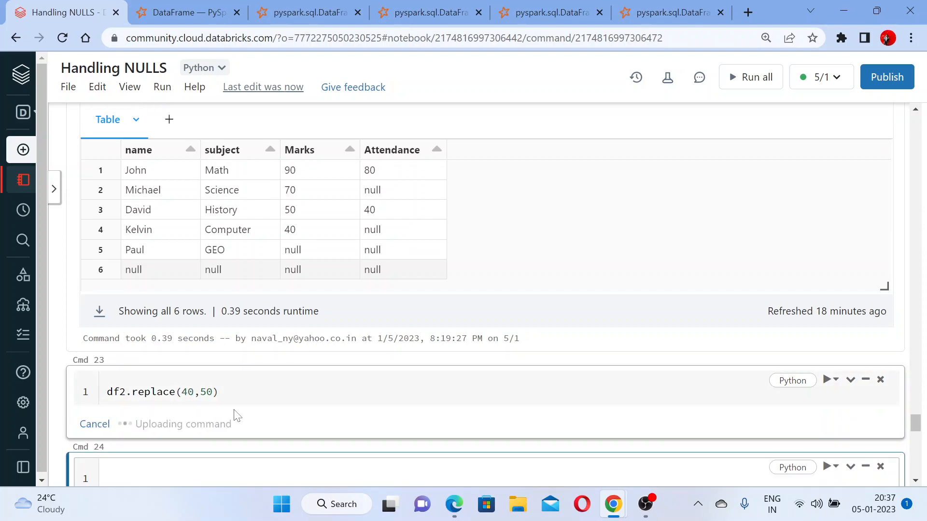
{"action": "left_click", "coordinate": [827, 391]}
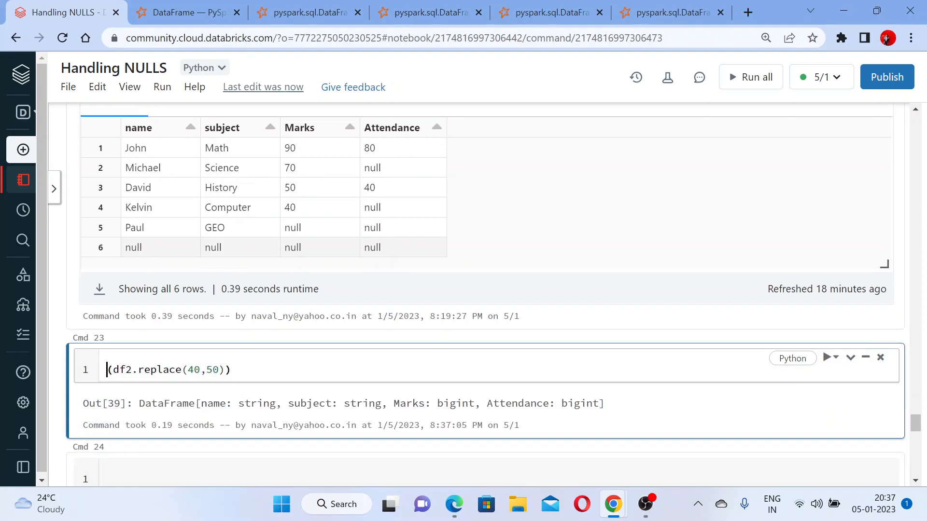
{"action": "type", "text": "display"}
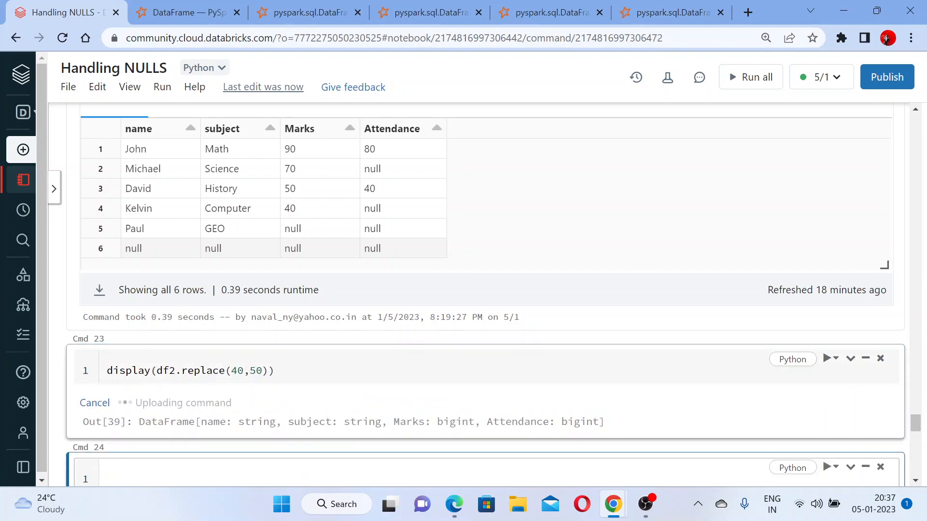
{"action": "left_click", "coordinate": [826, 360]}
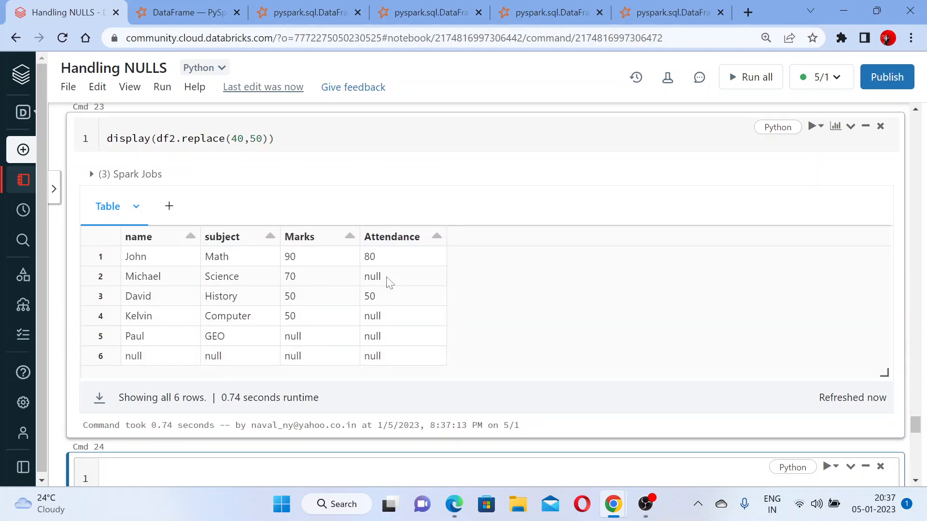
{"action": "left_click", "coordinate": [369, 295]}
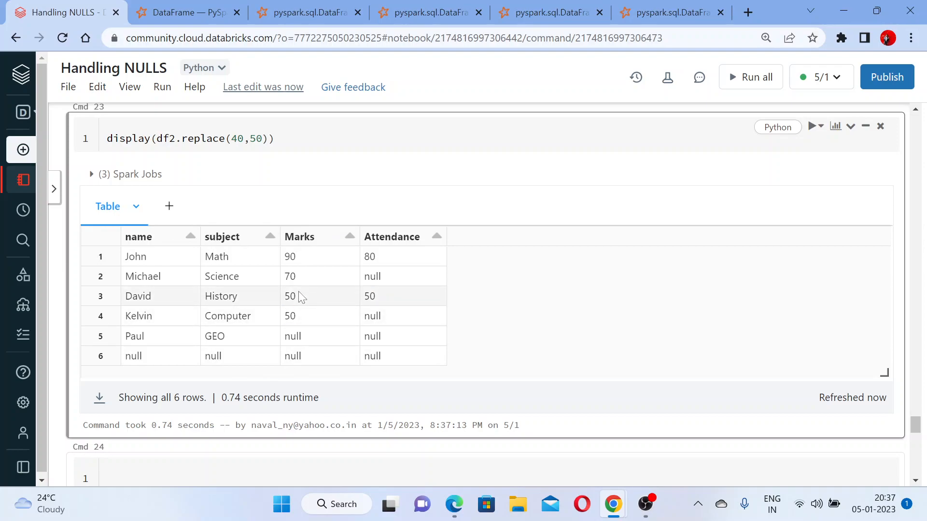
{"action": "scroll", "scroll_direction": "up", "scroll_amount": 3}
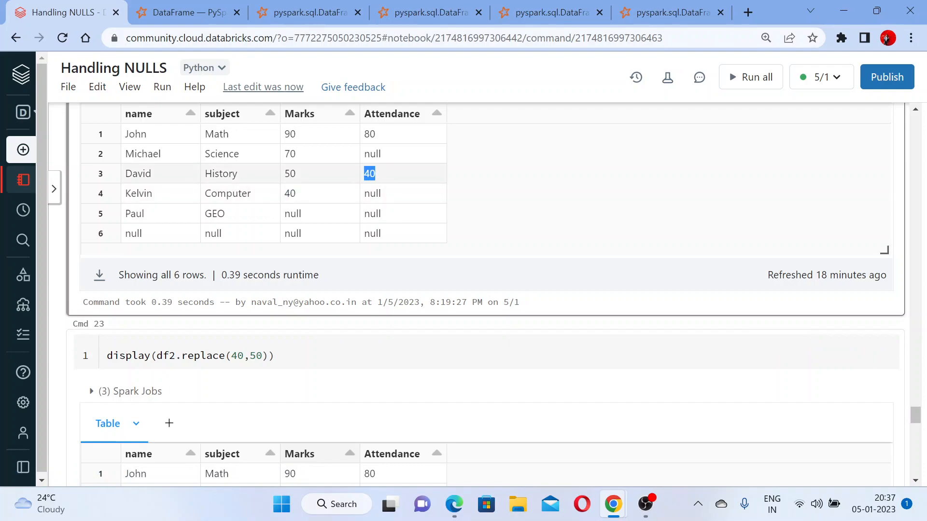
{"action": "scroll", "scroll_direction": "down", "scroll_amount": 3}
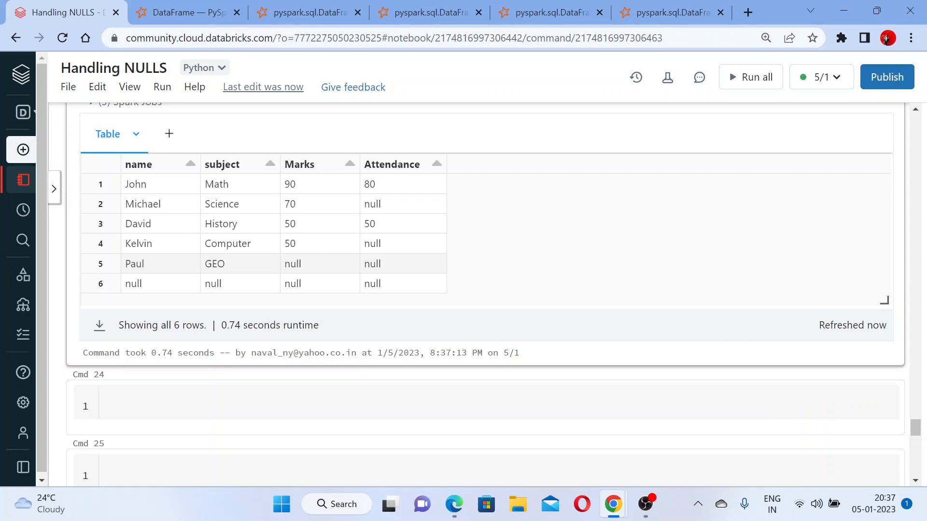
{"action": "mouse_move", "coordinate": [358, 372]}
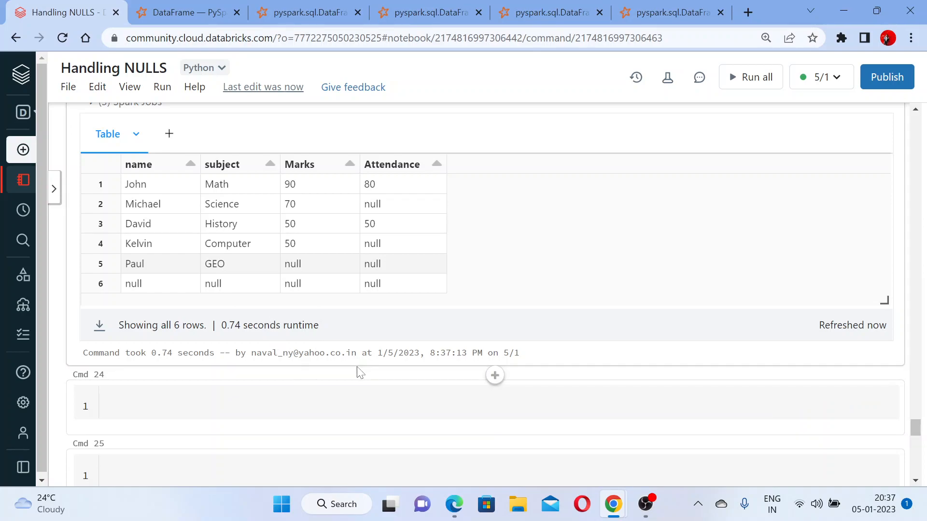
{"action": "left_click", "coordinate": [306, 13]}
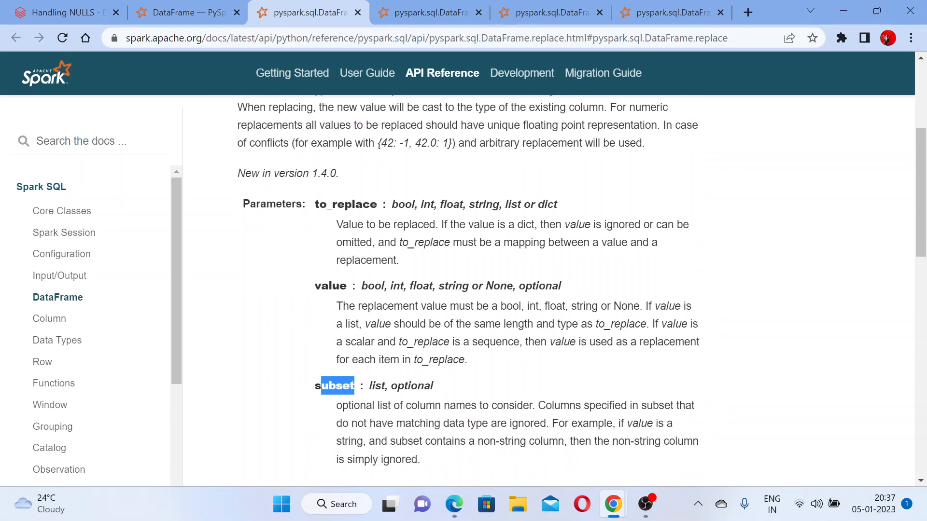
{"action": "left_click", "coordinate": [62, 12]}
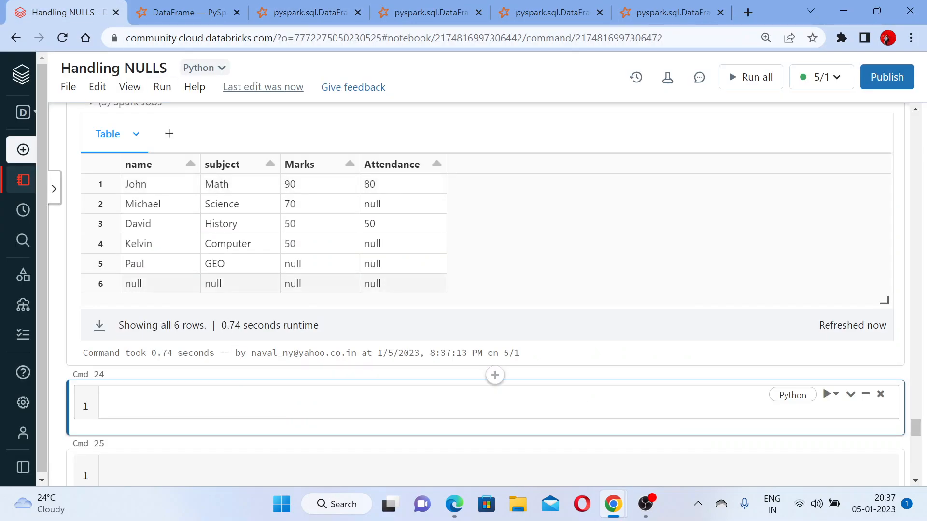
Write display(df2.replace(40,50, subset=["Attendance"])) in Cmd 24 so only Attendance 40 becomes 50
{"action": "scroll", "scroll_direction": "up", "scroll_amount": 3}
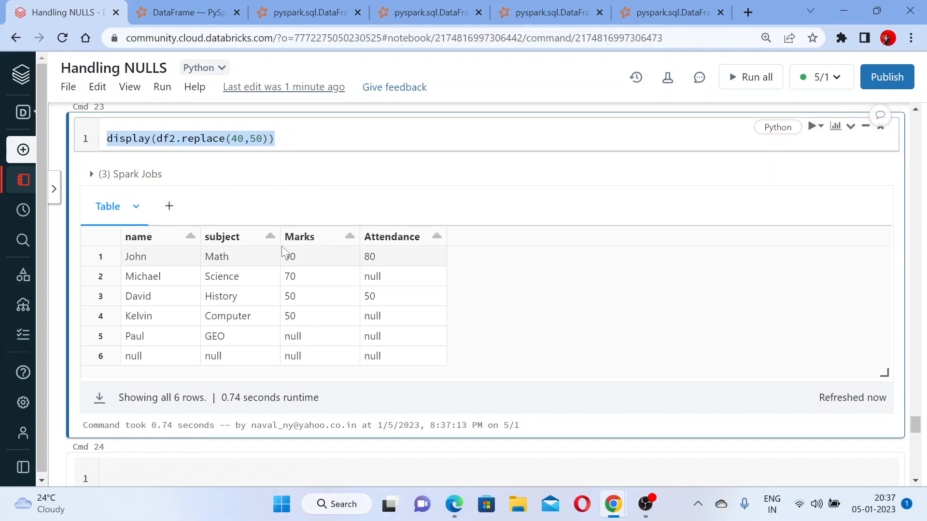
{"action": "scroll", "scroll_direction": "down", "scroll_amount": 3}
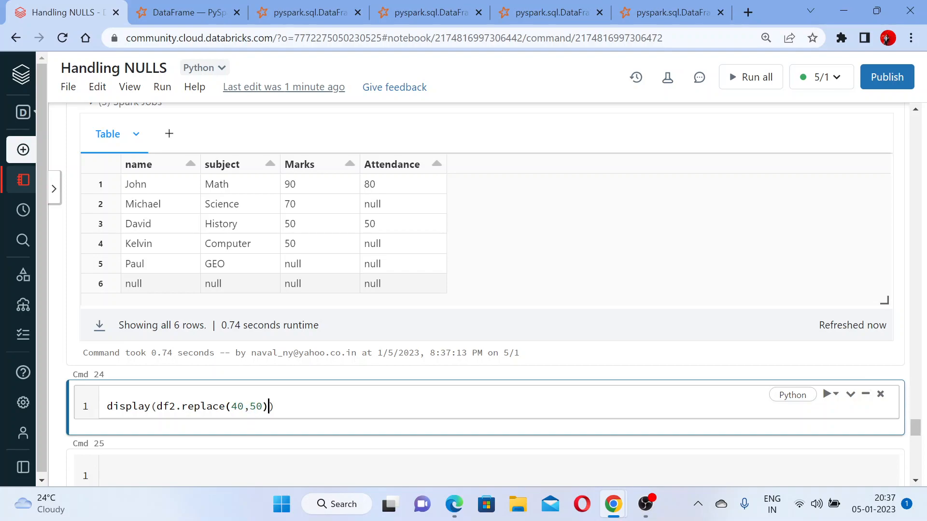
{"action": "type", "text": ")"}
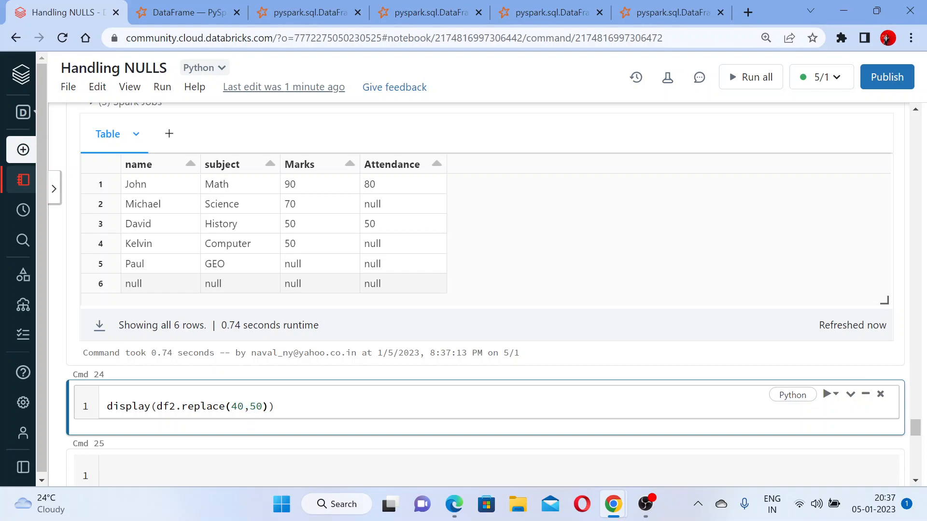
{"action": "mouse_move", "coordinate": [379, 352]}
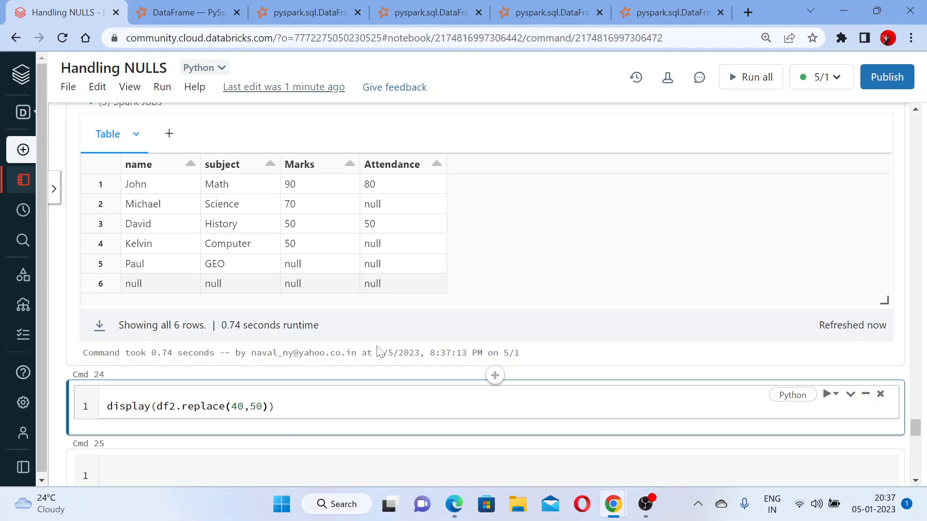
{"action": "mouse_move", "coordinate": [293, 388]}
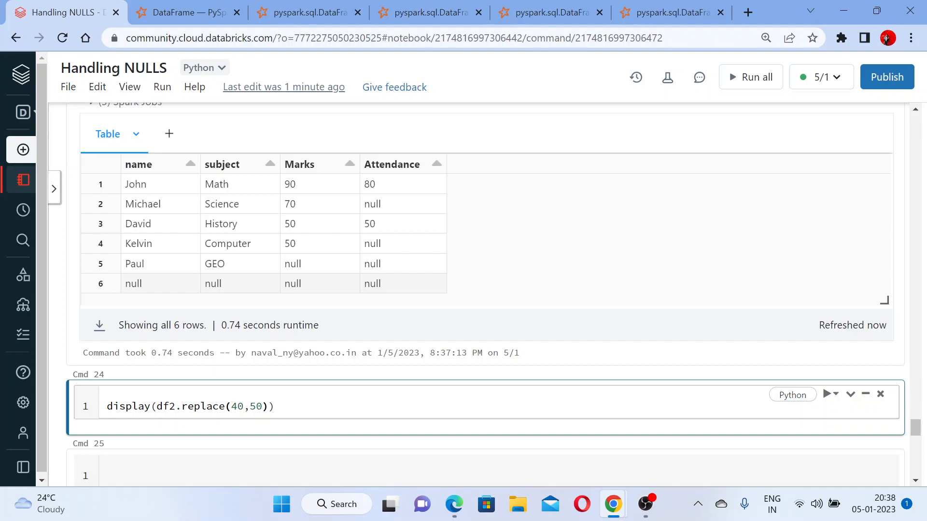
{"action": "type", "text": ", su"}
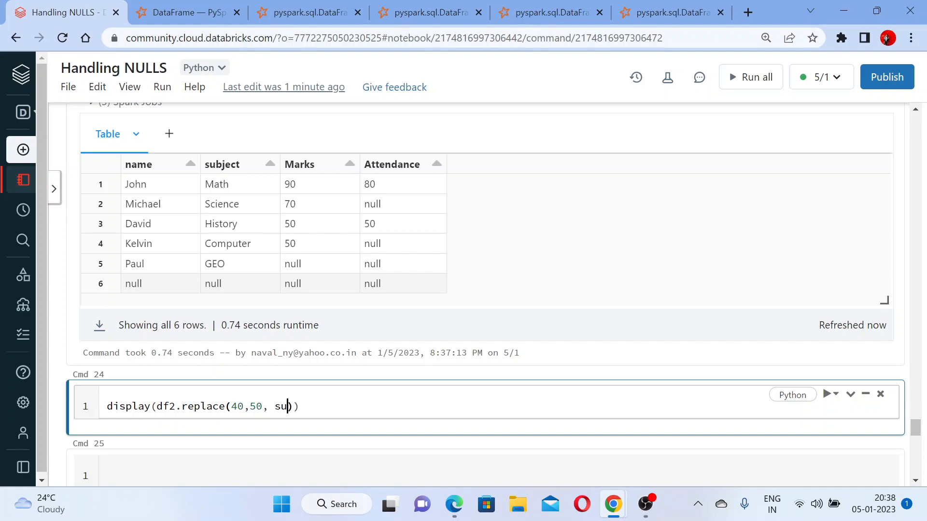
{"action": "type", "text": "bset"}
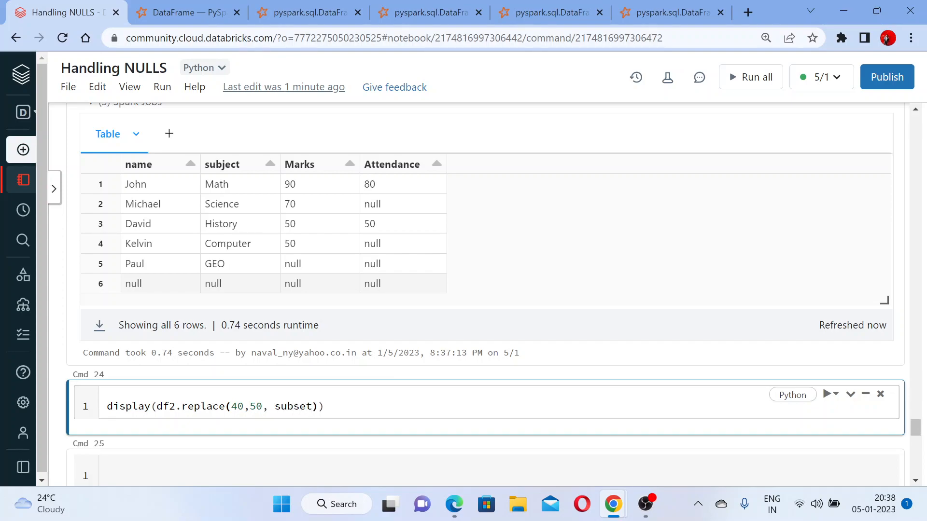
{"action": "type", "text": "=[]"}
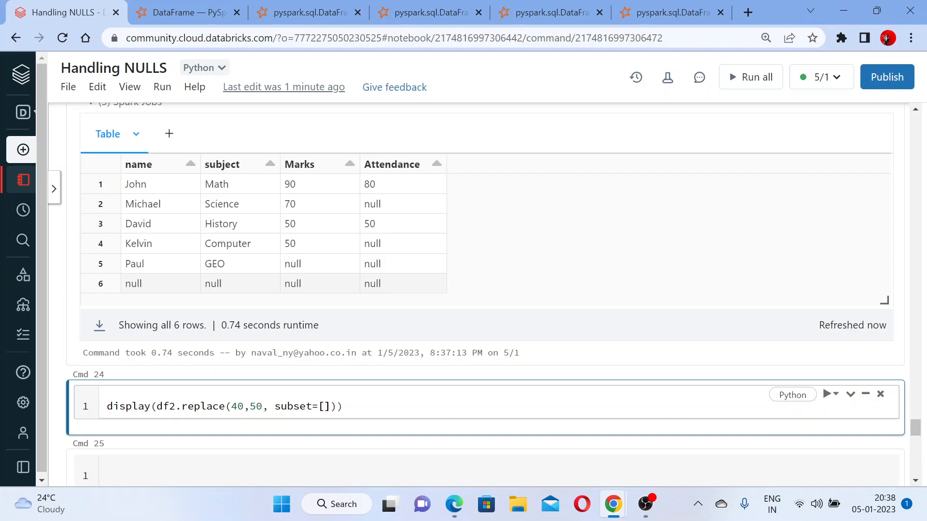
{"action": "type", "text": "\"\""}
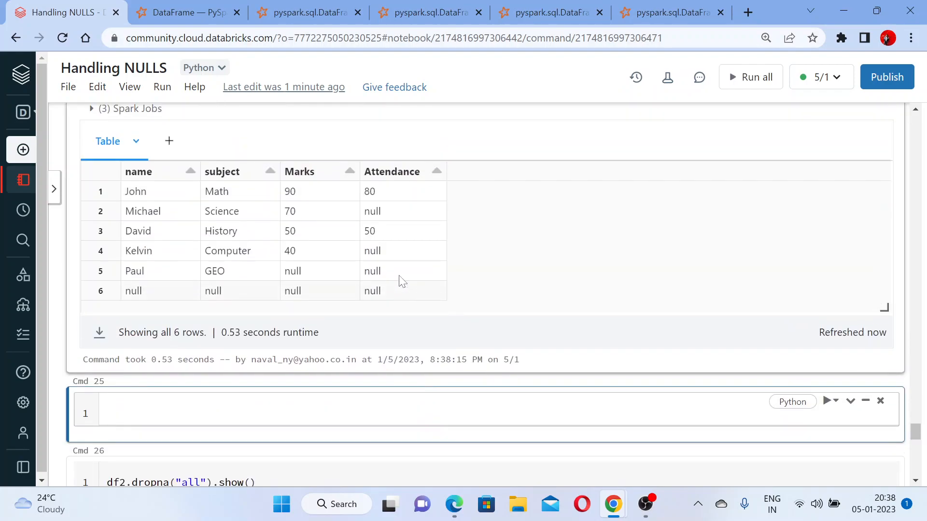
{"action": "scroll", "scroll_direction": "up", "scroll_amount": 3}
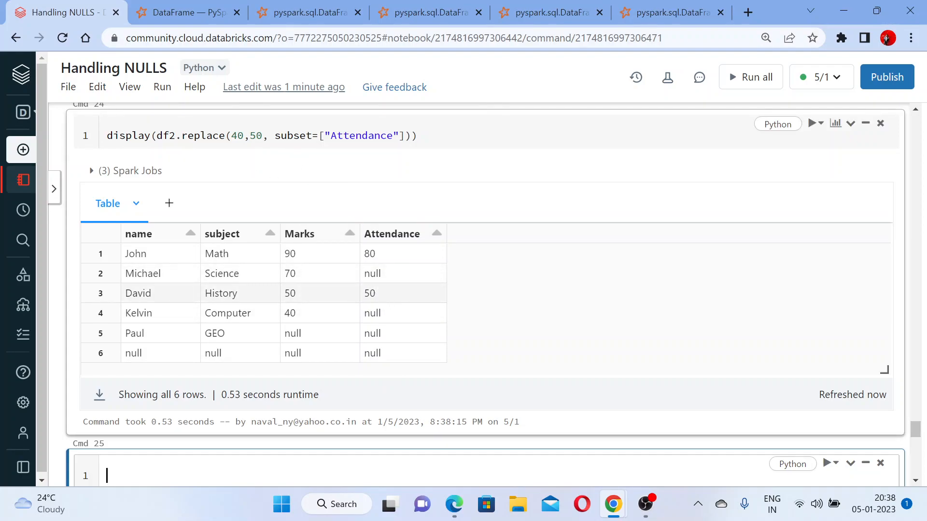
{"action": "left_click", "coordinate": [369, 293]}
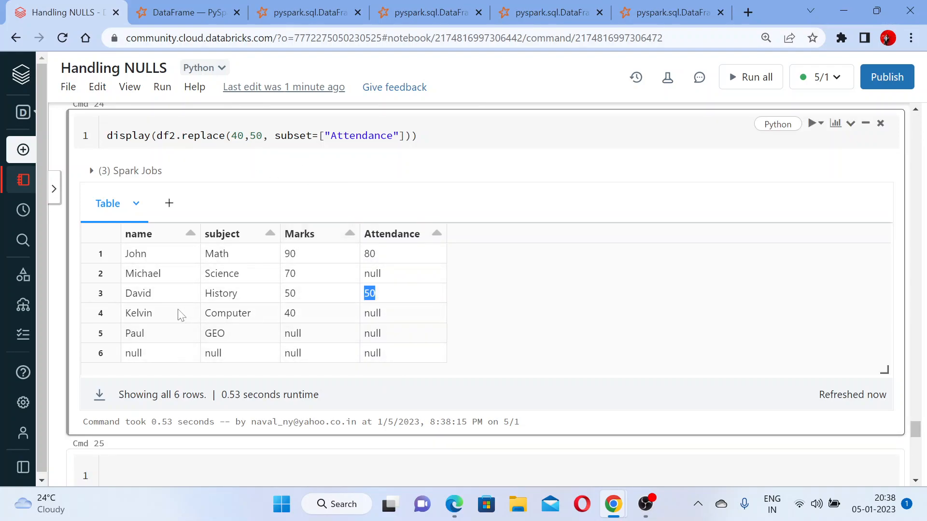